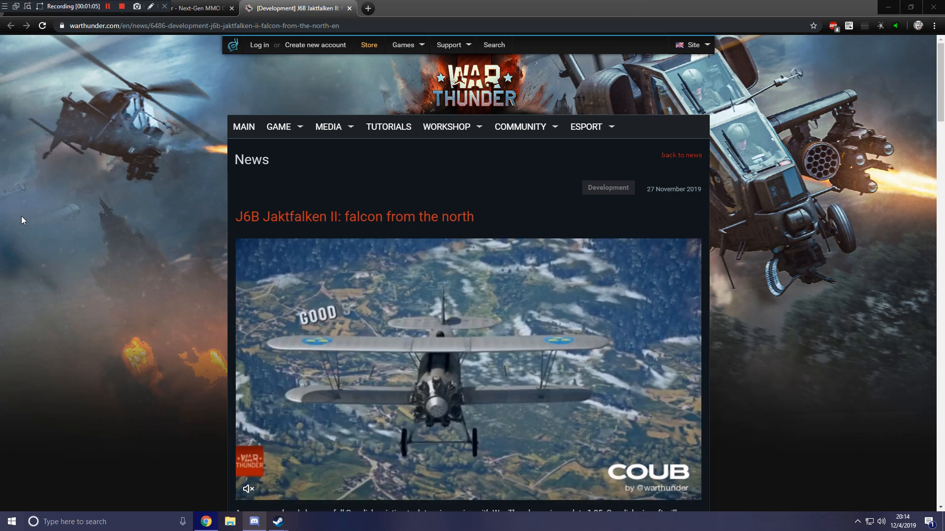
Scroll down the article past the video and introduction to the Pros and Cons list and first gallery images
scroll("down", 3)
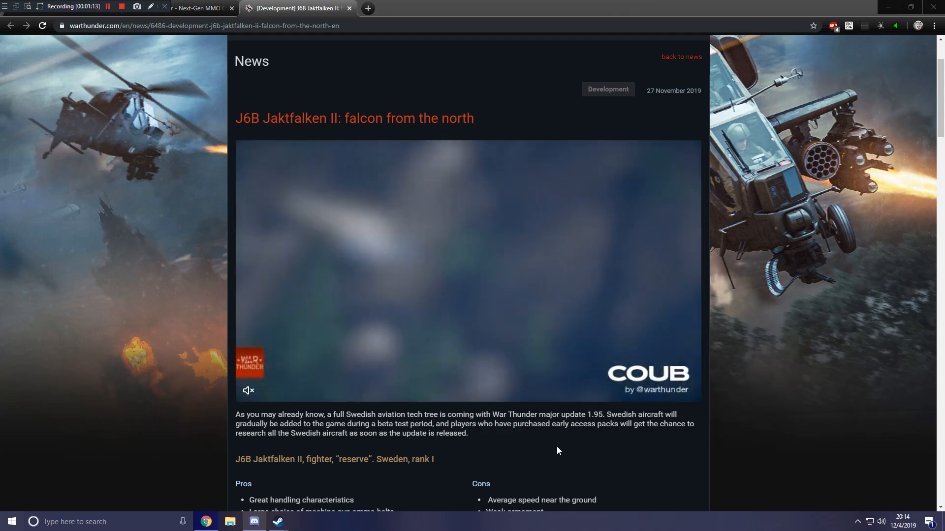
scroll("down", 3)
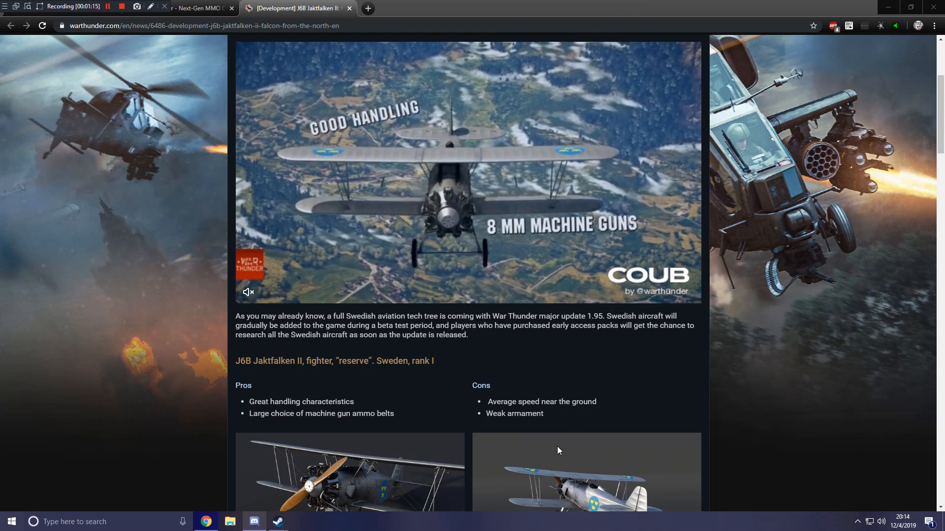
scroll("down", 3)
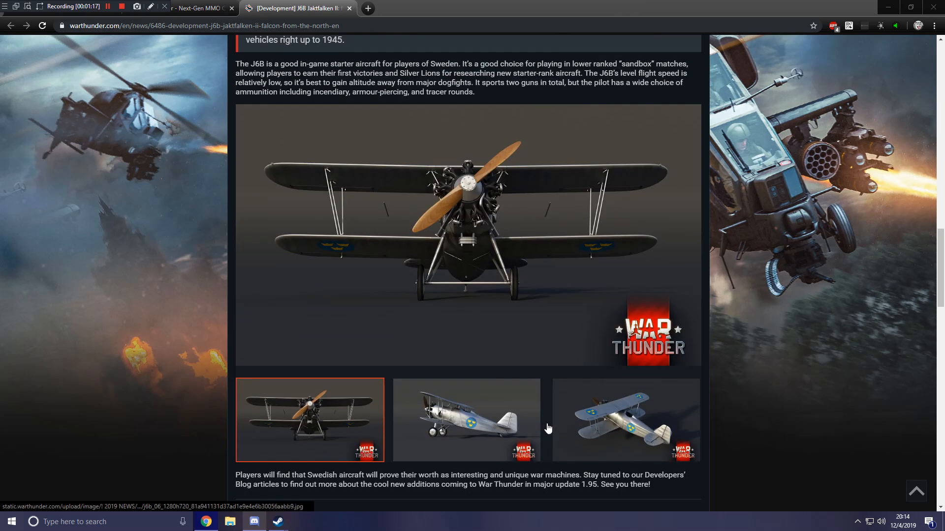
scroll("down", 3)
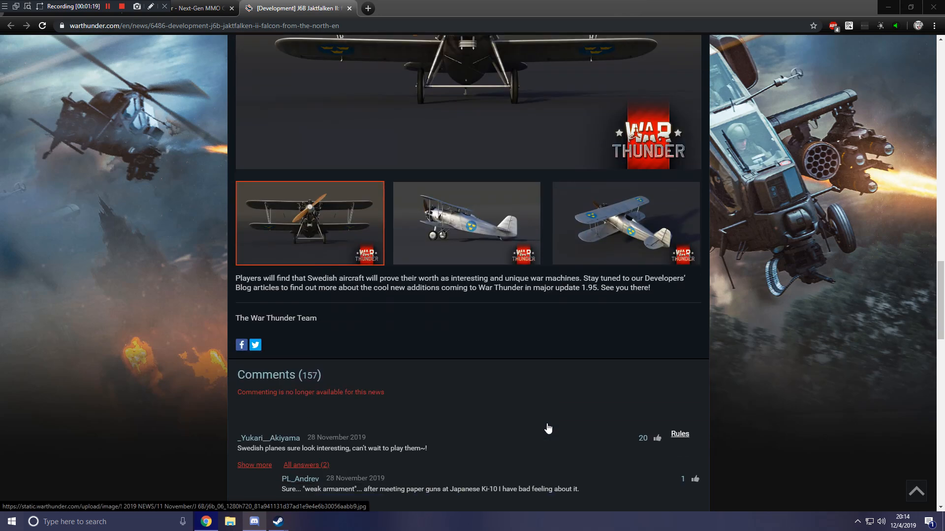
scroll("up", 3)
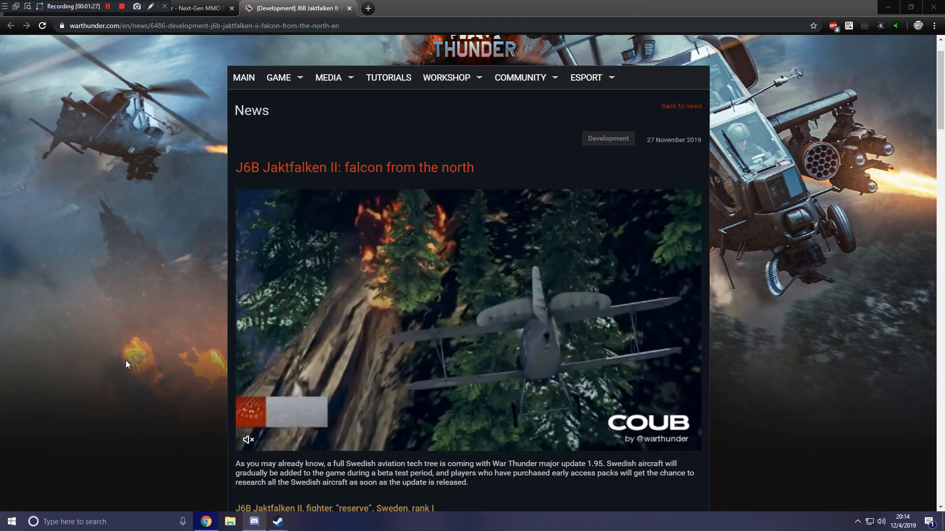
scroll("down", 3)
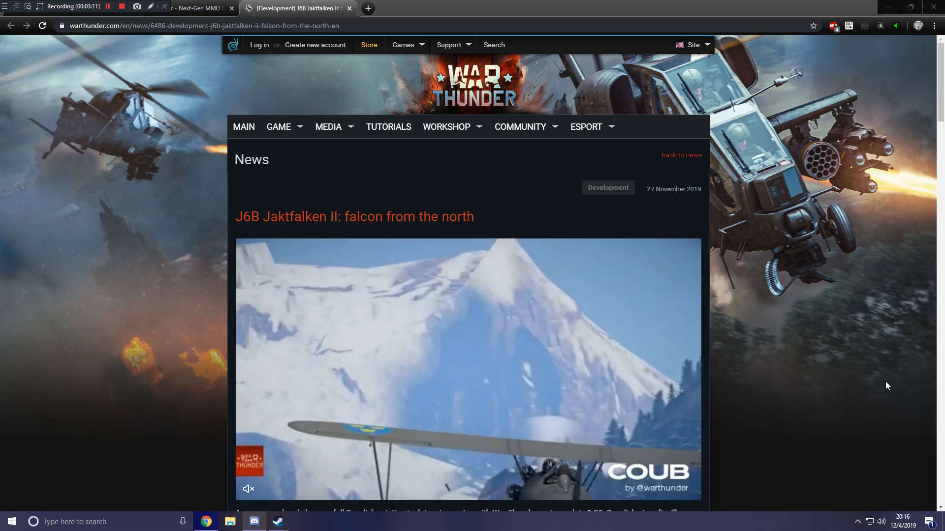
scroll("down", 3)
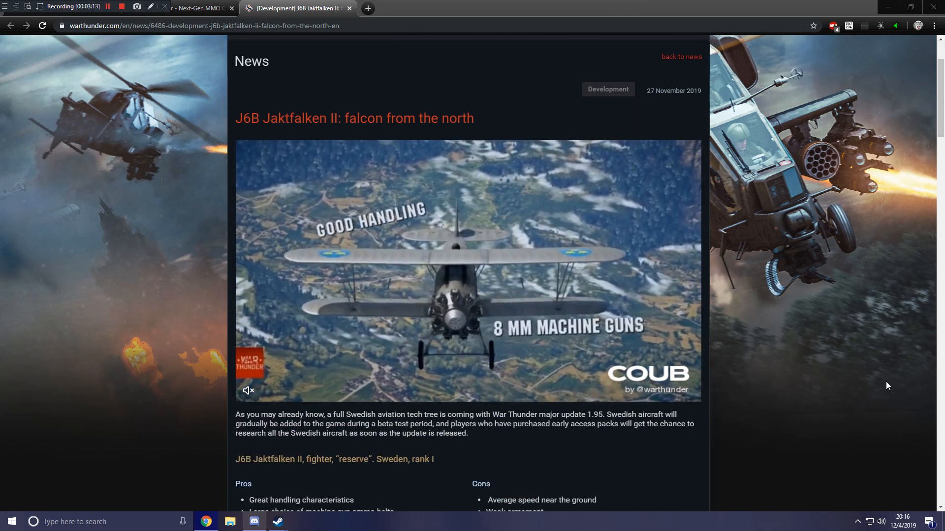
scroll("down", 3)
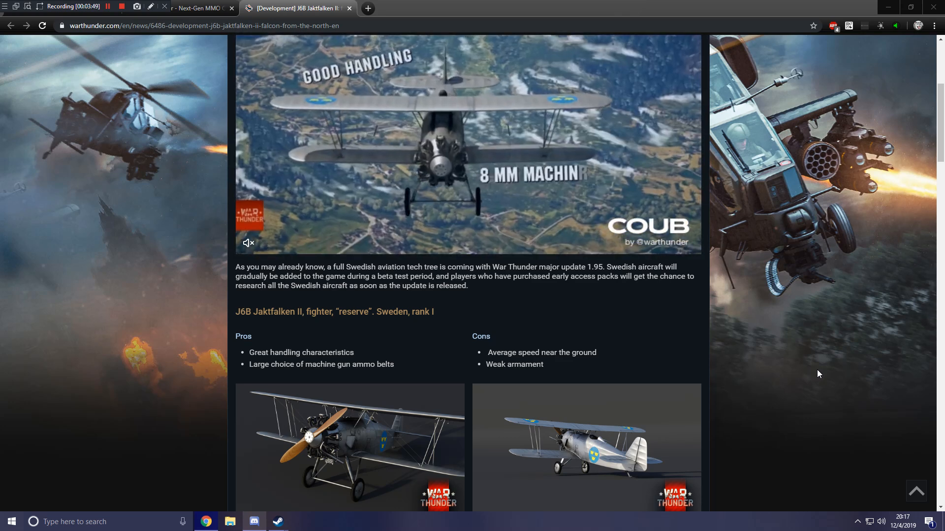
mouse_move(796, 365)
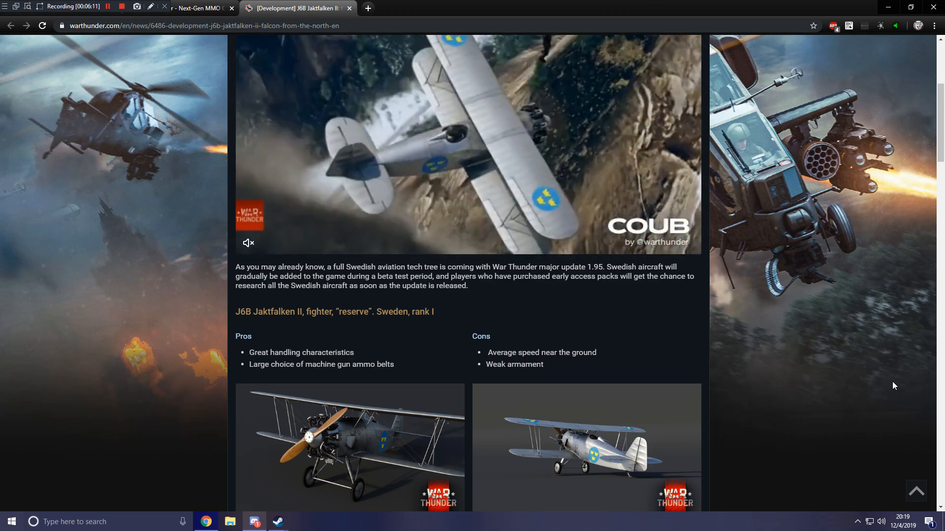
View the dark grey and silver biplane gallery pictures enlarged, stepping between them and returning to the article
left_click(349, 445)
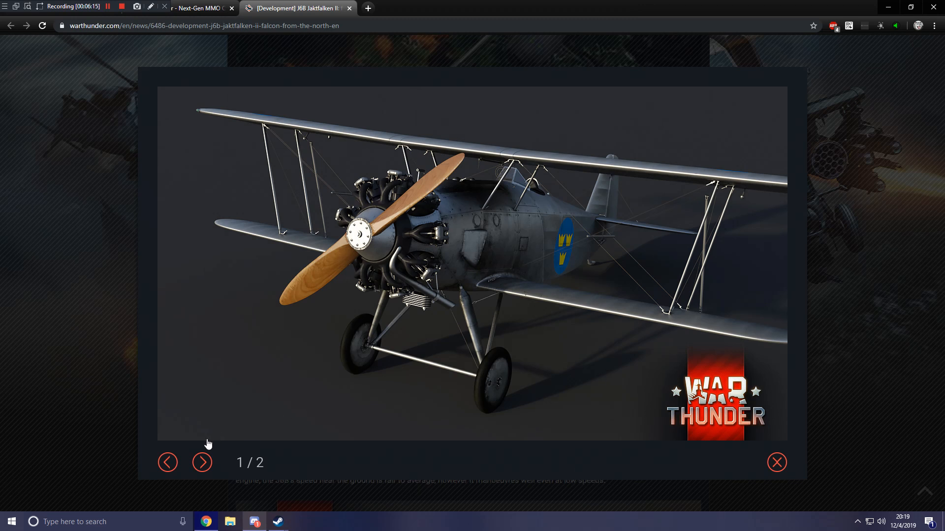
left_click(202, 463)
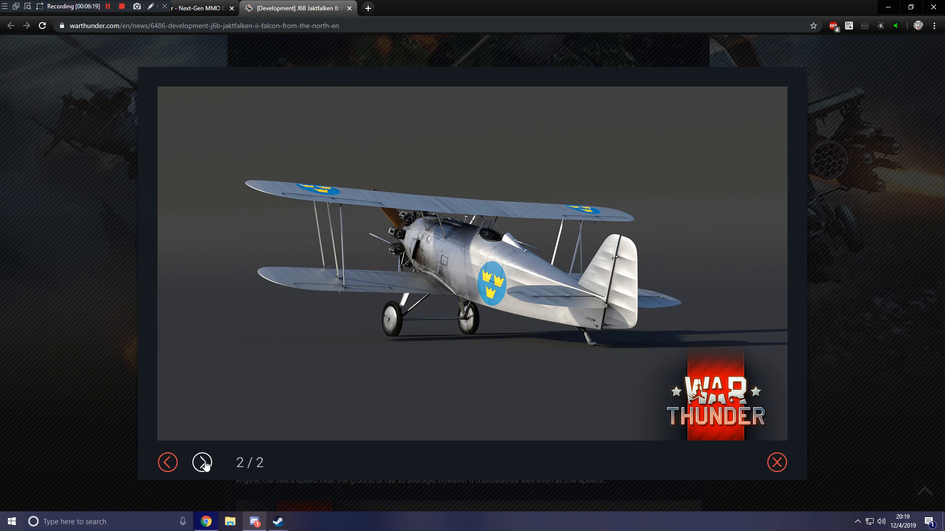
mouse_move(533, 259)
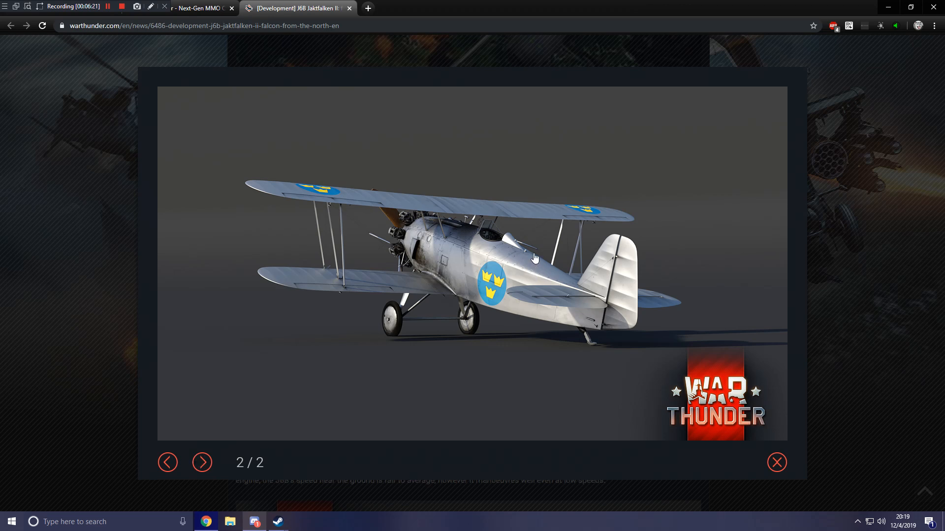
left_click(776, 462)
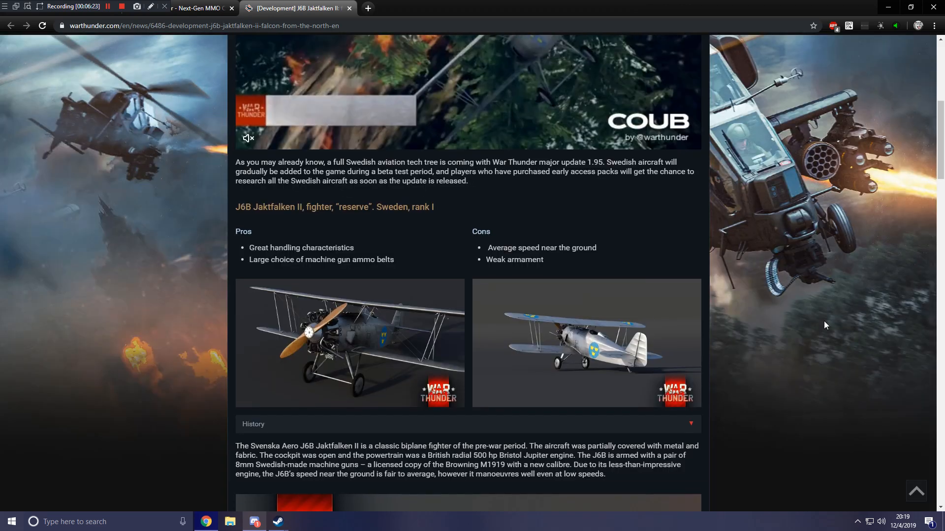
left_click(585, 344)
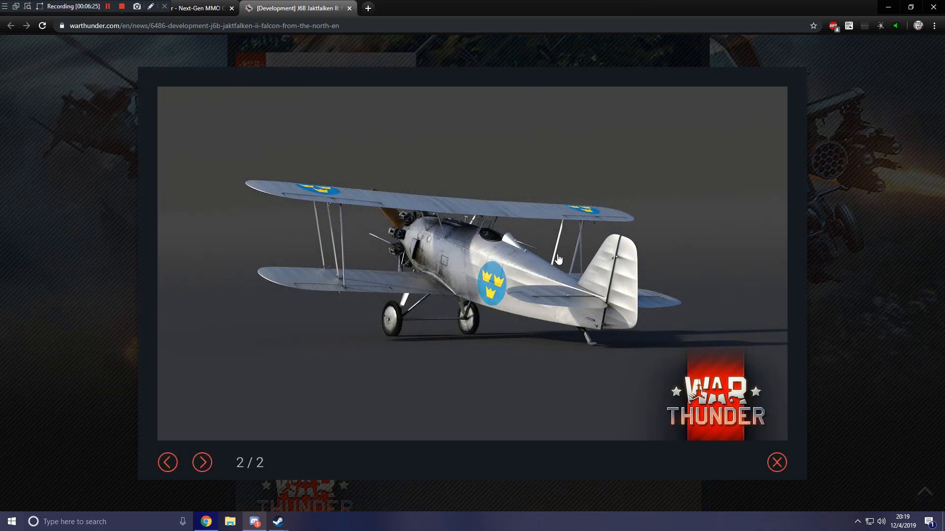
mouse_move(532, 254)
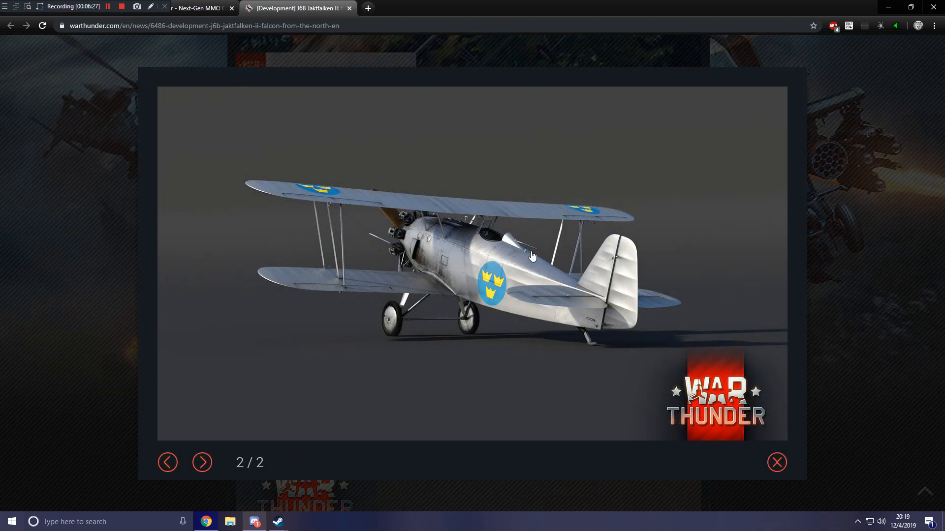
mouse_move(514, 246)
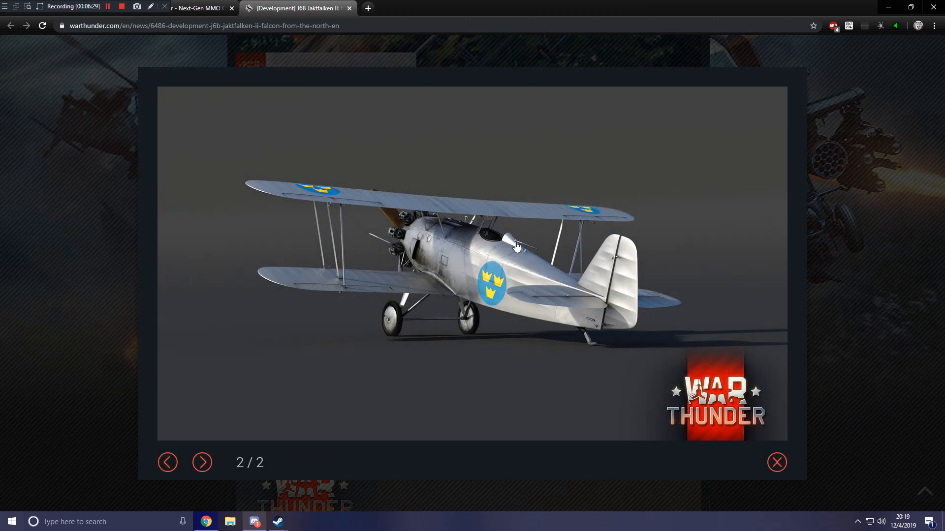
left_click(776, 462)
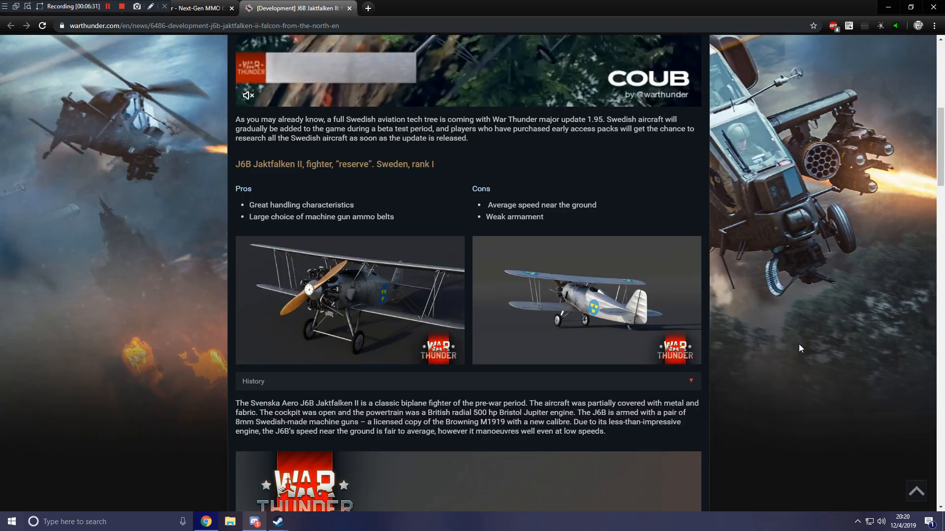
left_click(349, 301)
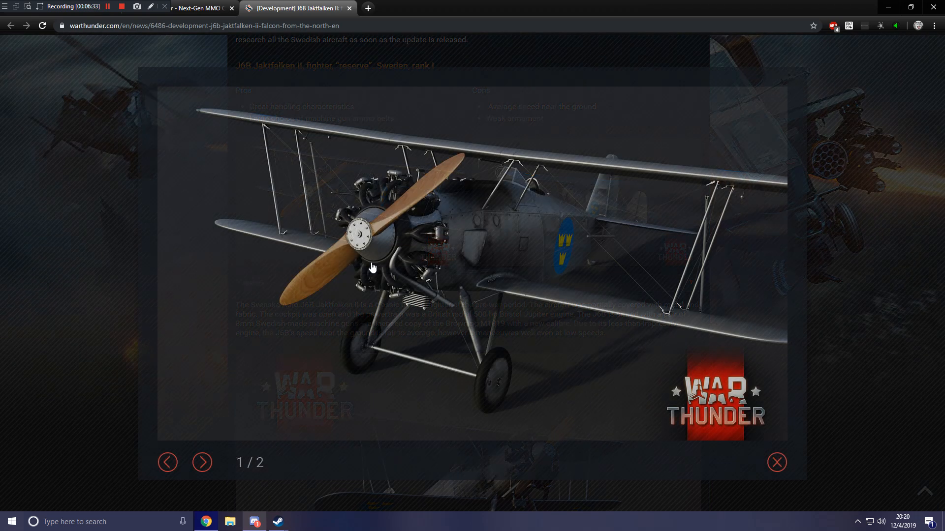
Expand the History section and scroll down to the wallpaper image and the Finland fun fact
left_click(776, 463)
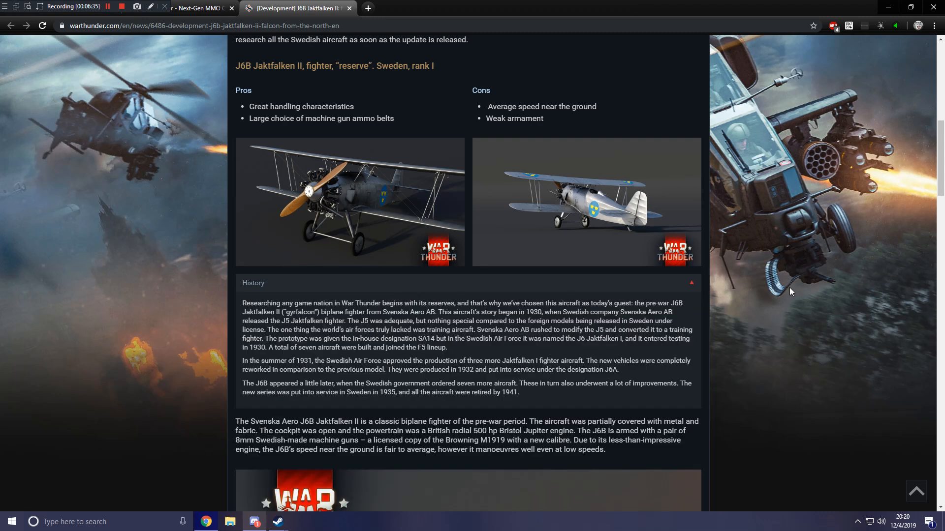
scroll("down", 3)
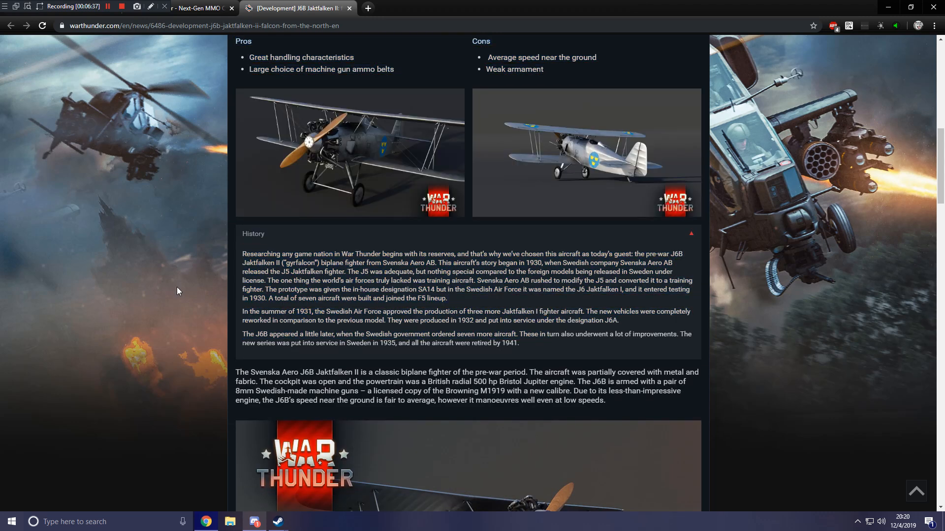
mouse_move(867, 359)
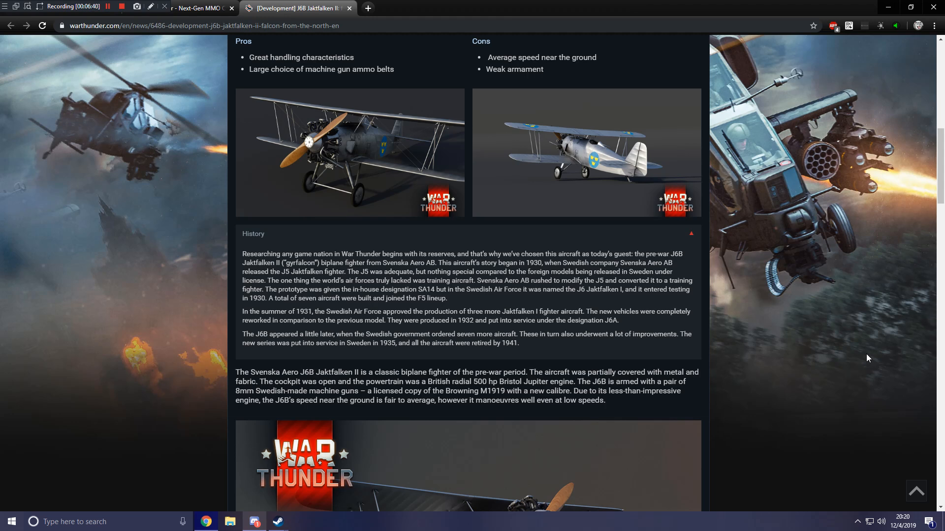
scroll("down", 3)
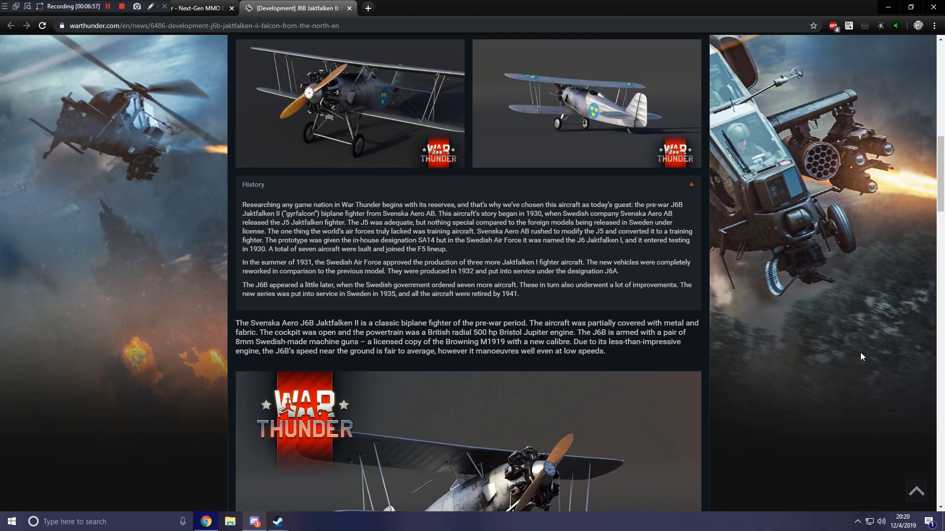
mouse_move(850, 354)
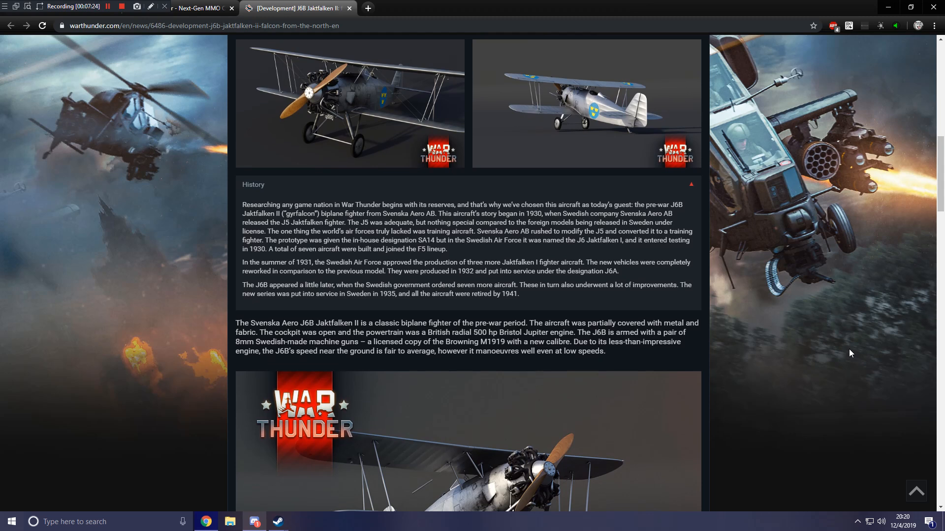
scroll("down", 3)
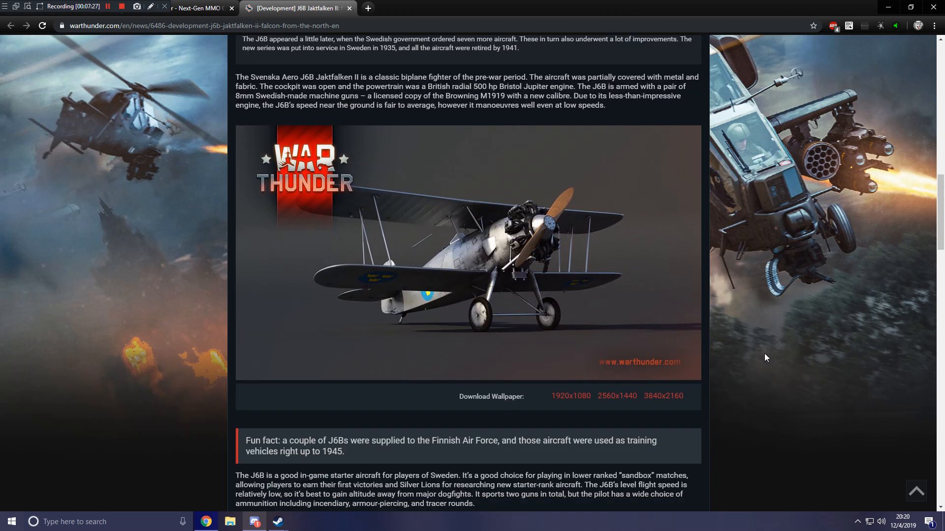
mouse_move(549, 240)
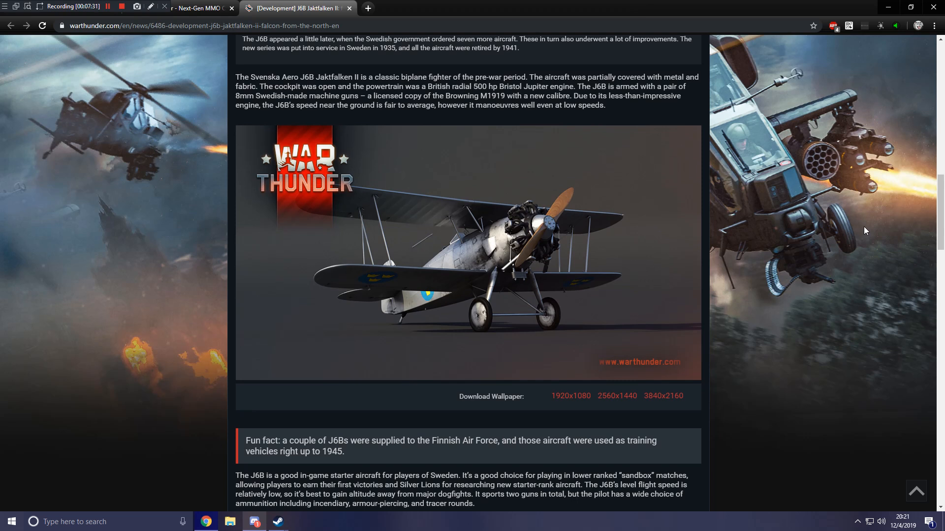
Scroll past the Download Wallpaper links to the starter-aircraft paragraph and front-view image
scroll("down", 3)
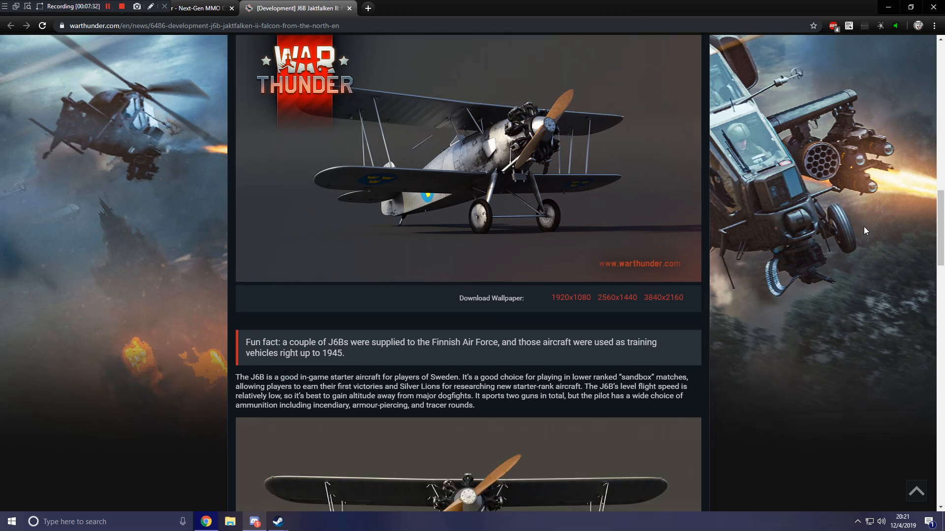
scroll("down", 3)
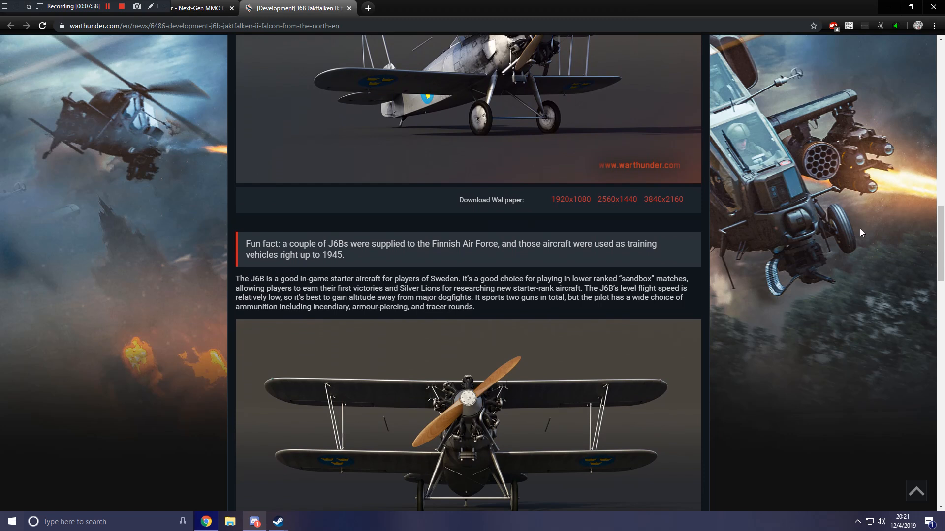
mouse_move(857, 235)
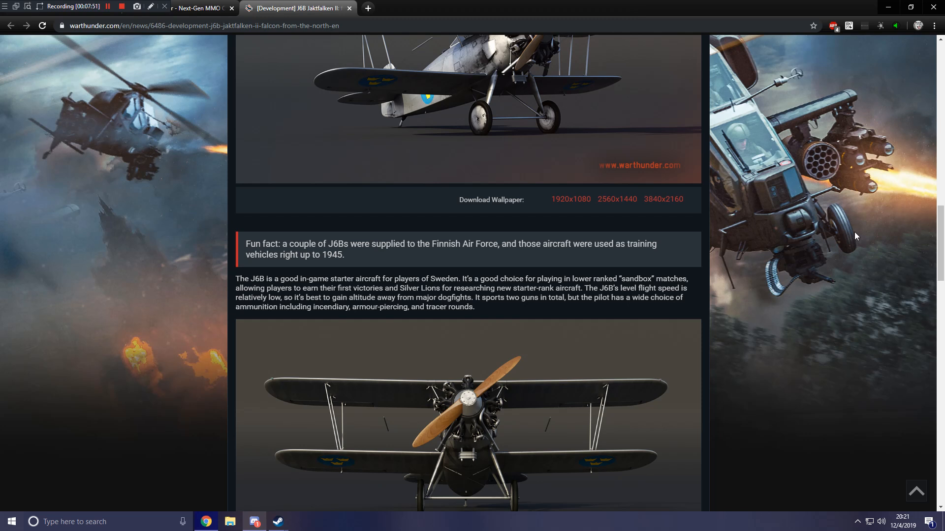
mouse_move(848, 240)
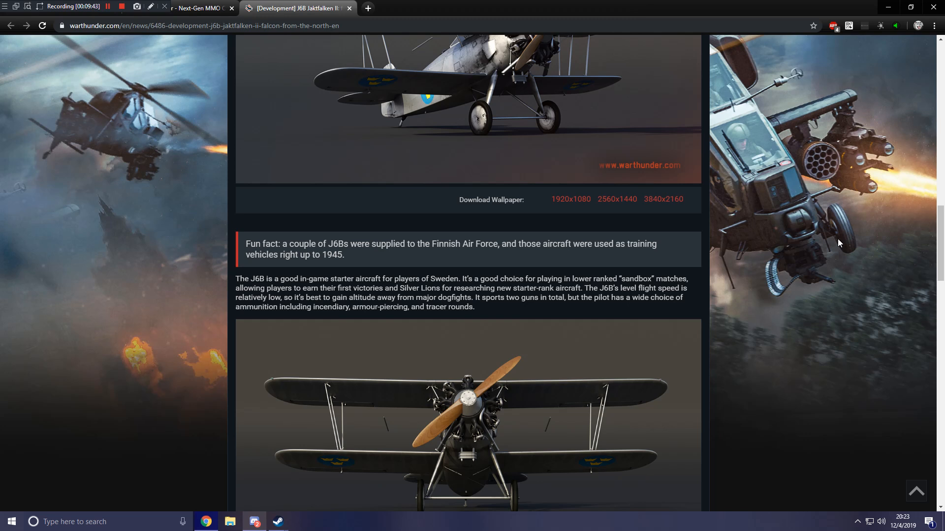
scroll("down", 3)
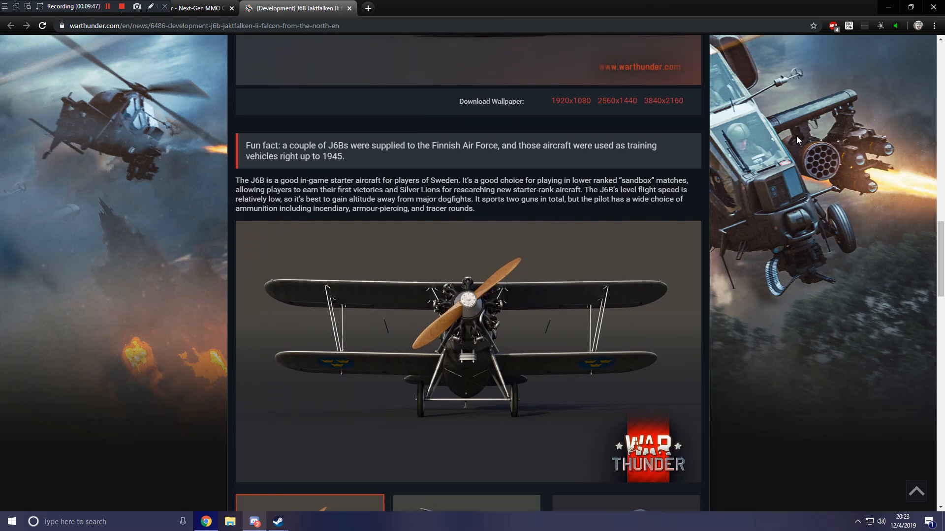
Enlarge the front-view picture, cycle through all three gallery images, and close the viewer
left_click(466, 352)
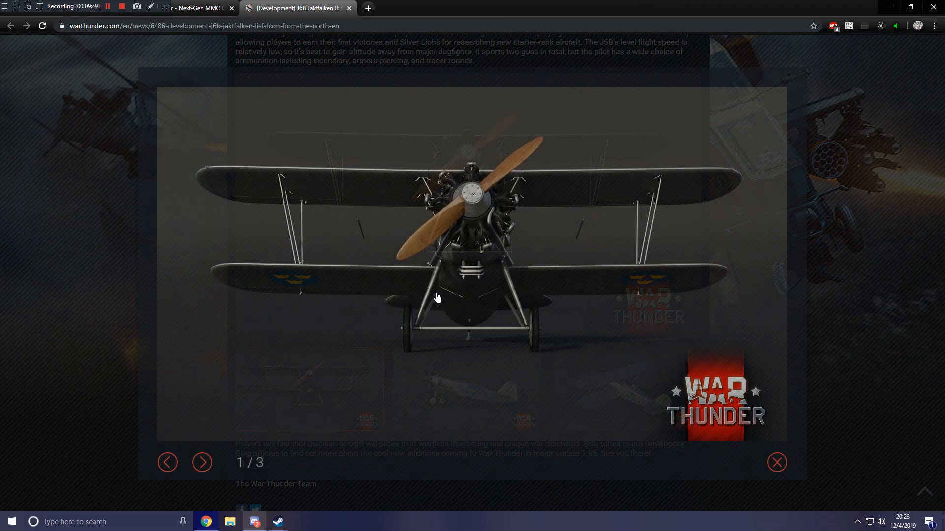
left_click(202, 463)
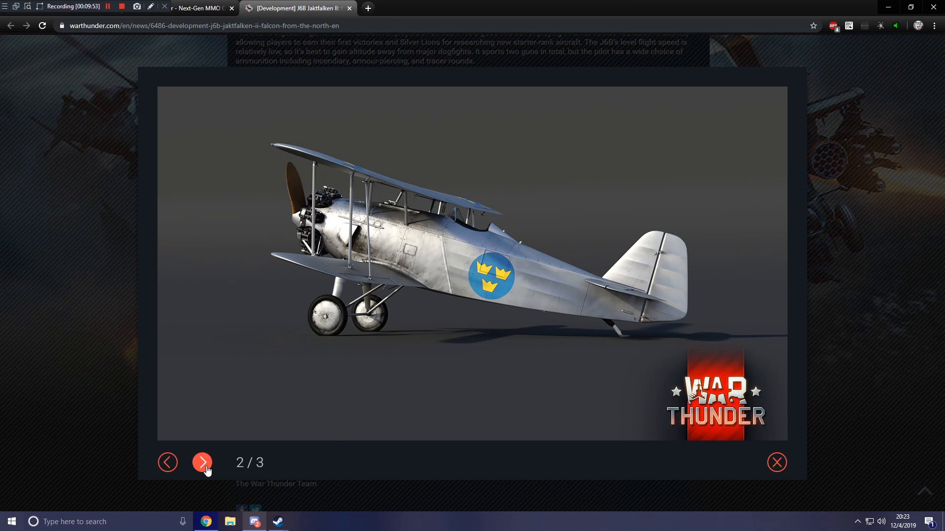
right_click(202, 462)
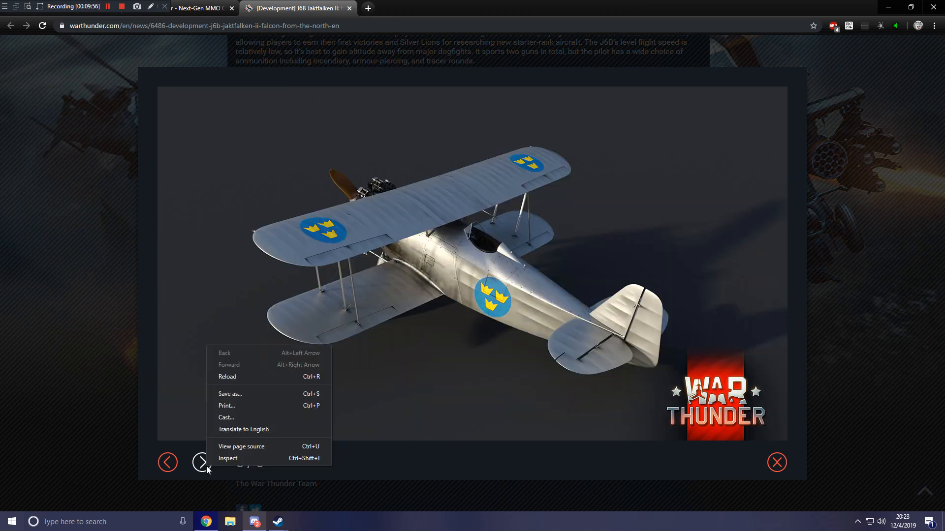
left_click(201, 463)
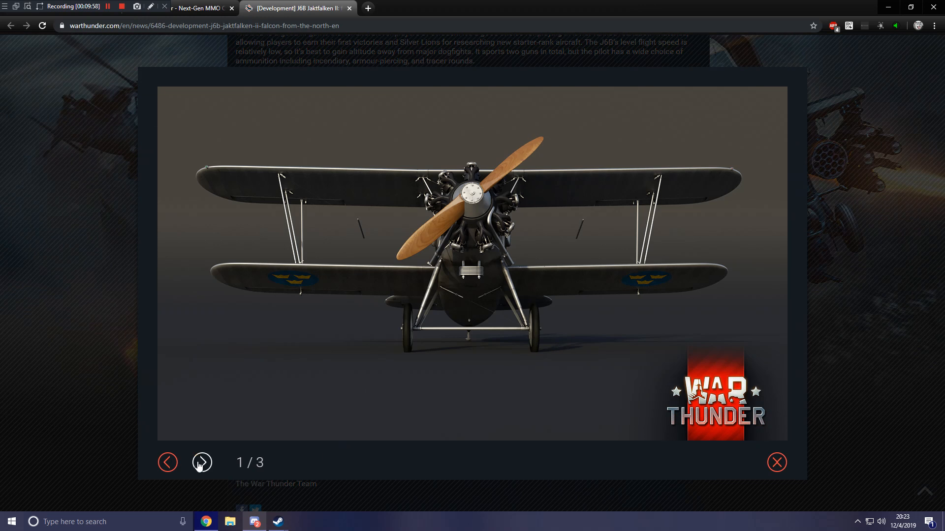
left_click(200, 463)
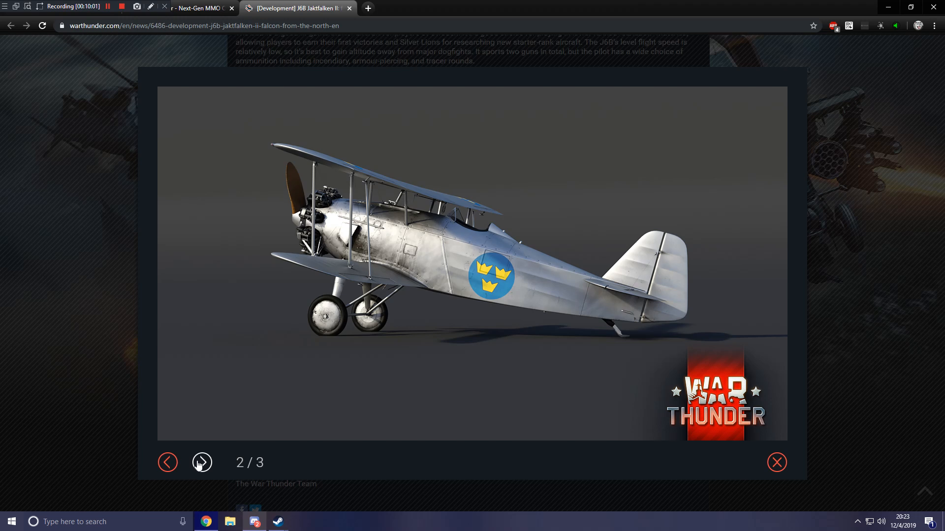
left_click(202, 462)
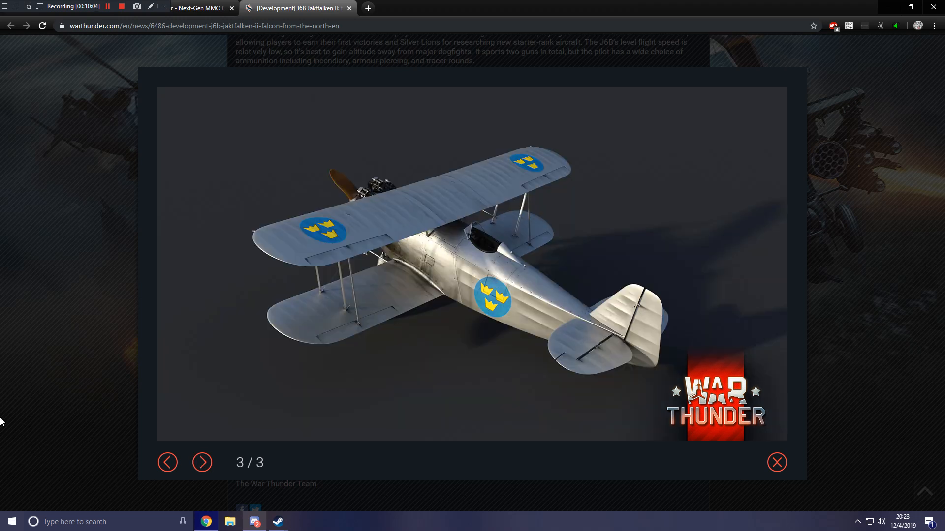
left_click(776, 462)
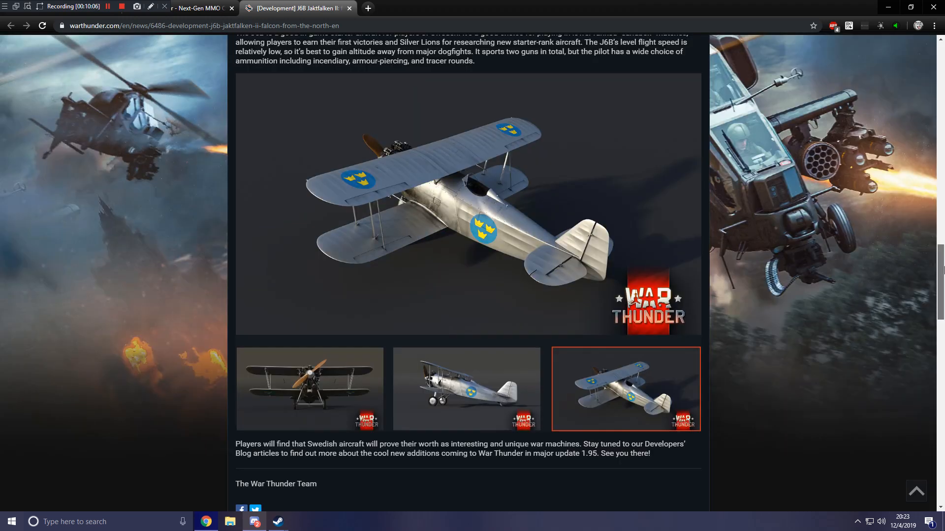
mouse_move(849, 274)
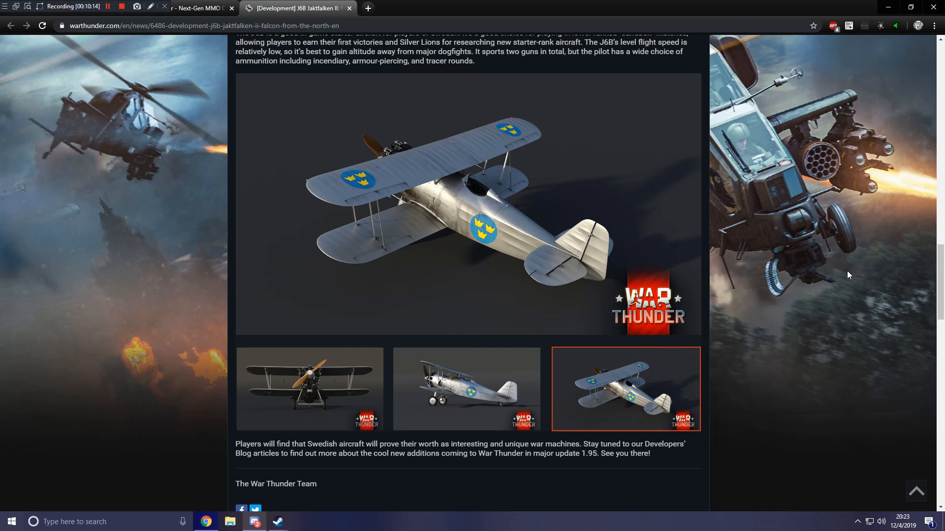
Scroll past The War Thunder Team sign-off to the Comments (157) section
scroll("down", 3)
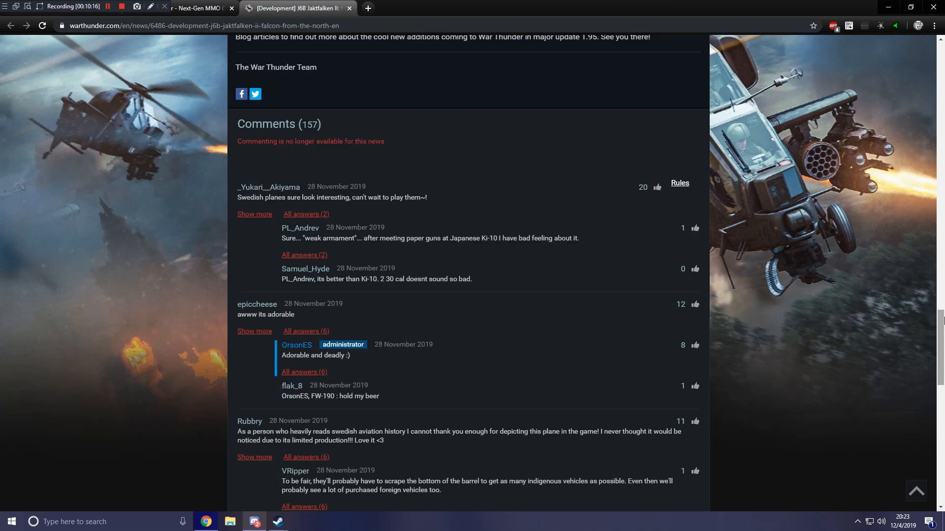